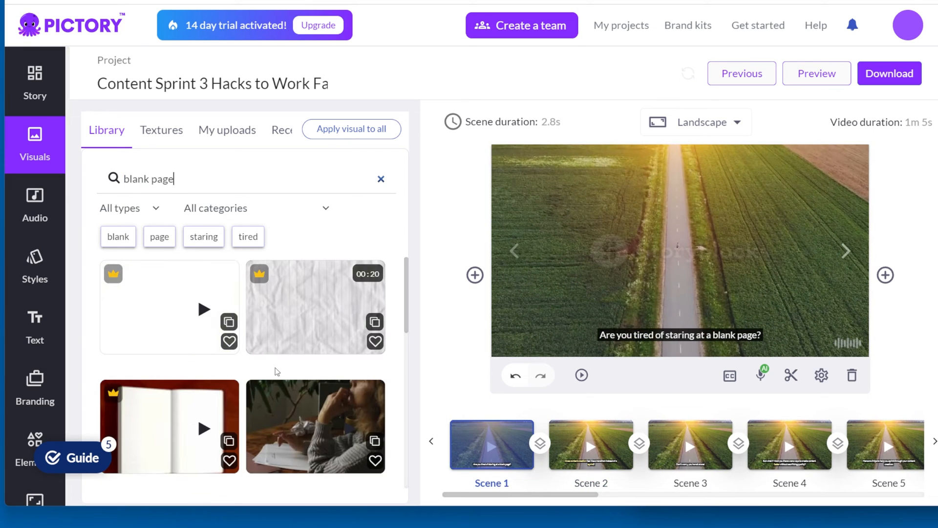
# Choose Video from the project's Download options at the top right
pyautogui.click(886, 274)
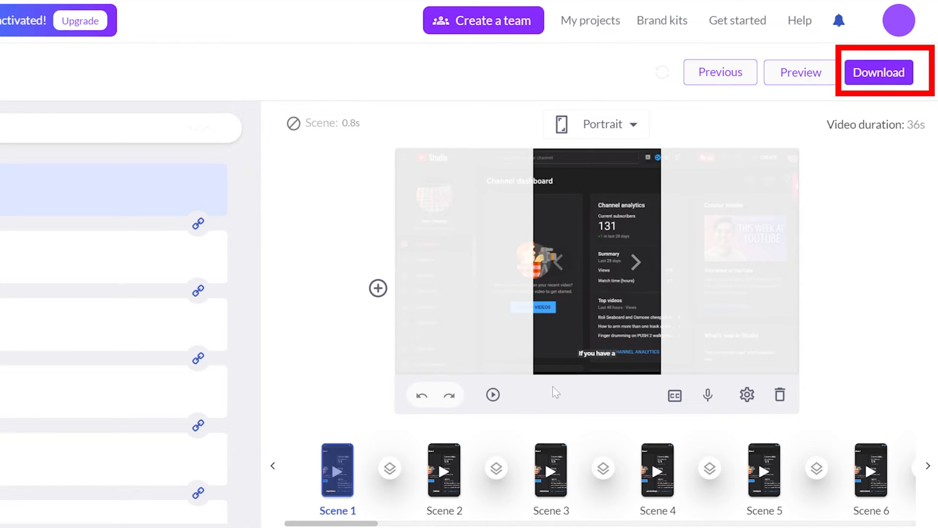
pyautogui.click(879, 71)
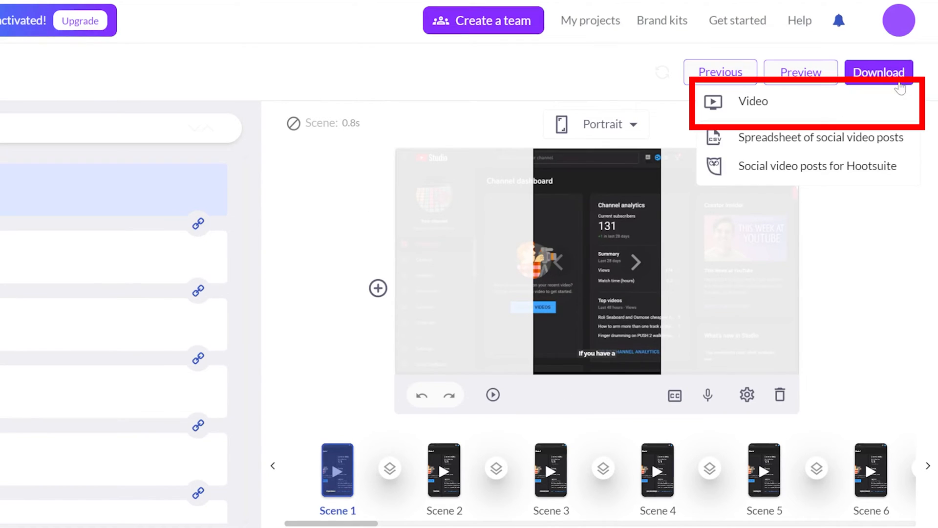
pyautogui.click(753, 101)
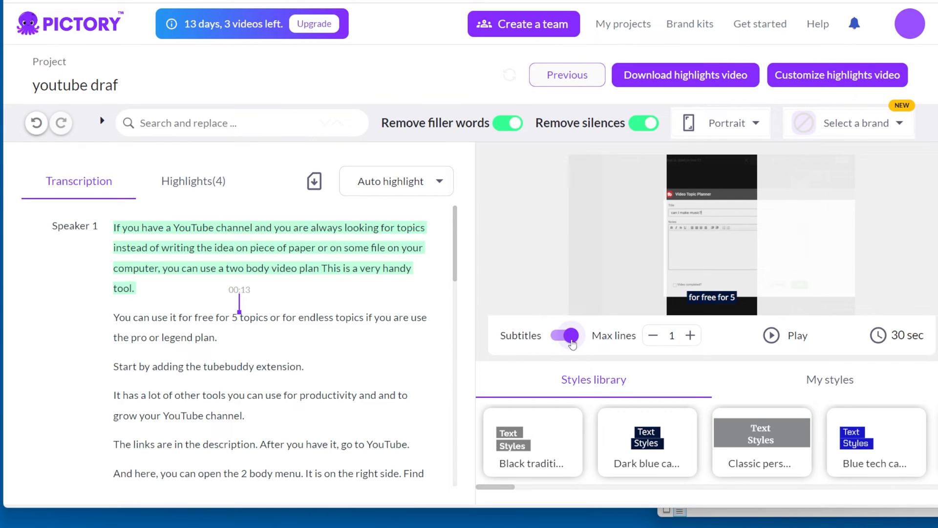
# Toggle subtitles off and back on, then start downloading the highlights video
pyautogui.click(564, 335)
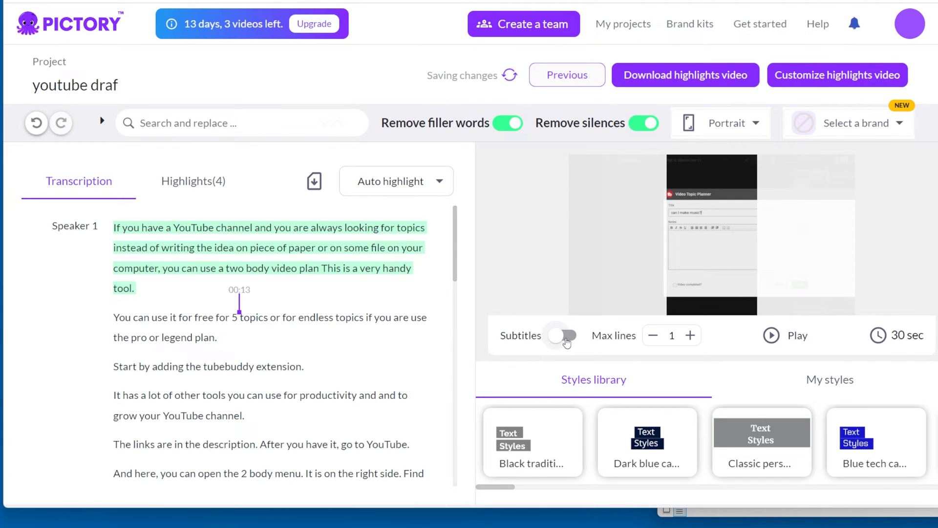
pyautogui.click(563, 336)
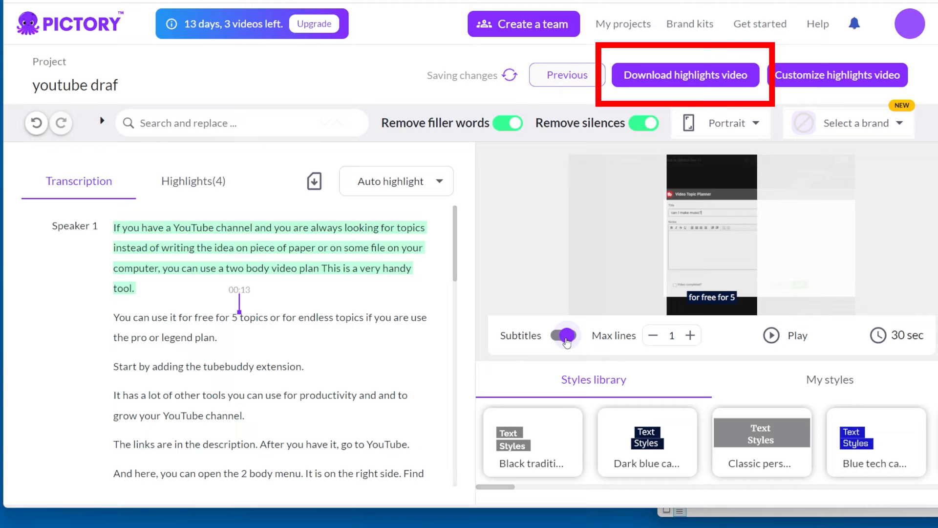
pyautogui.click(684, 75)
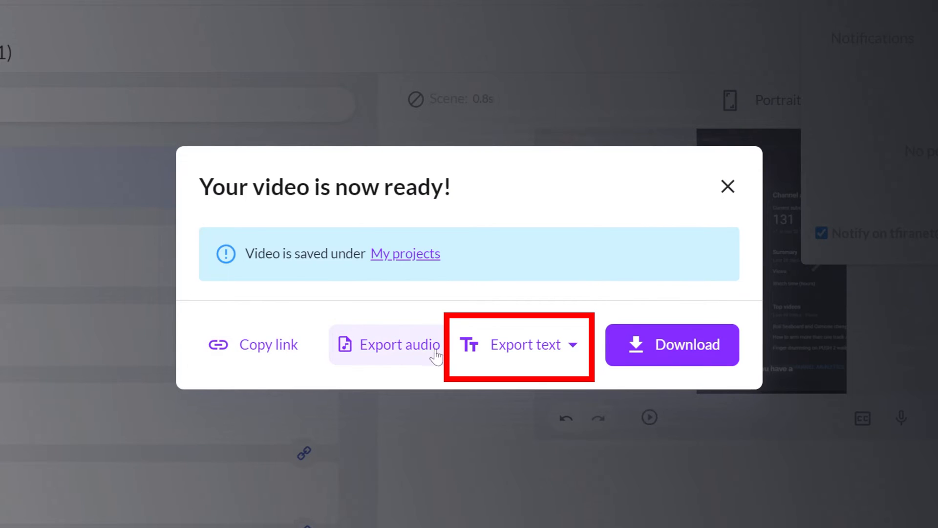
# View the Export text formats, then follow the My projects link to the saved video
pyautogui.click(525, 344)
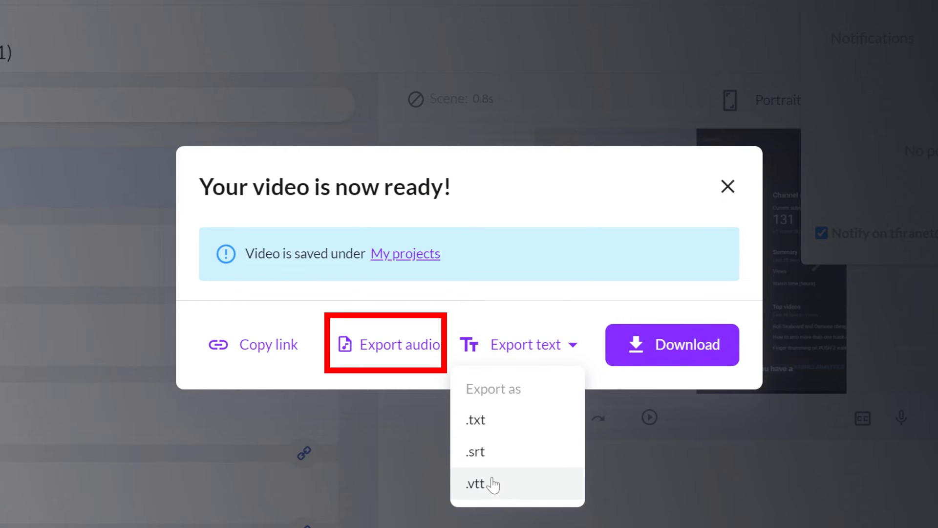
pyautogui.moveTo(675, 352)
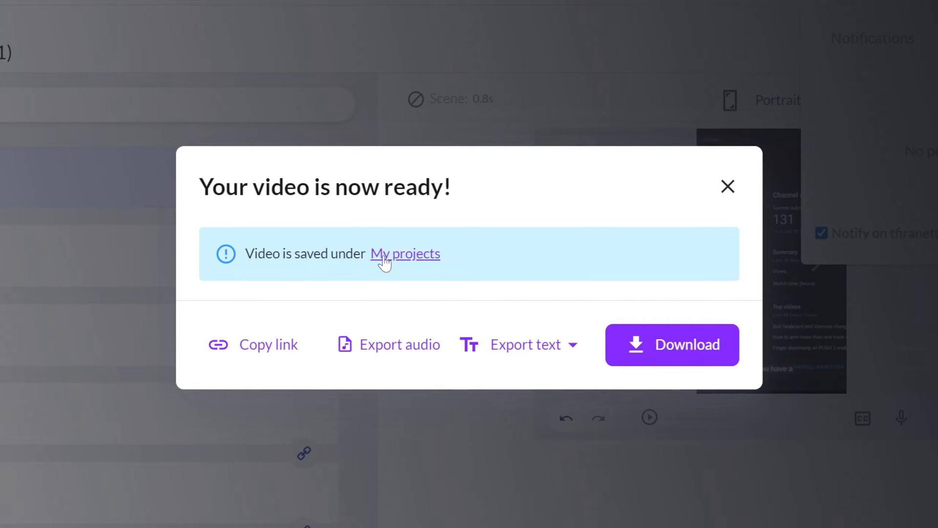
pyautogui.click(405, 253)
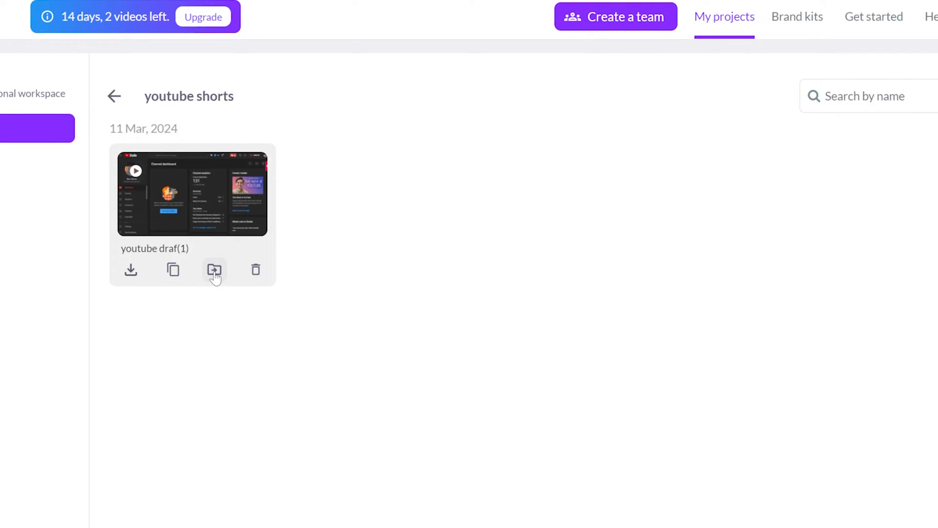
pyautogui.moveTo(130, 270)
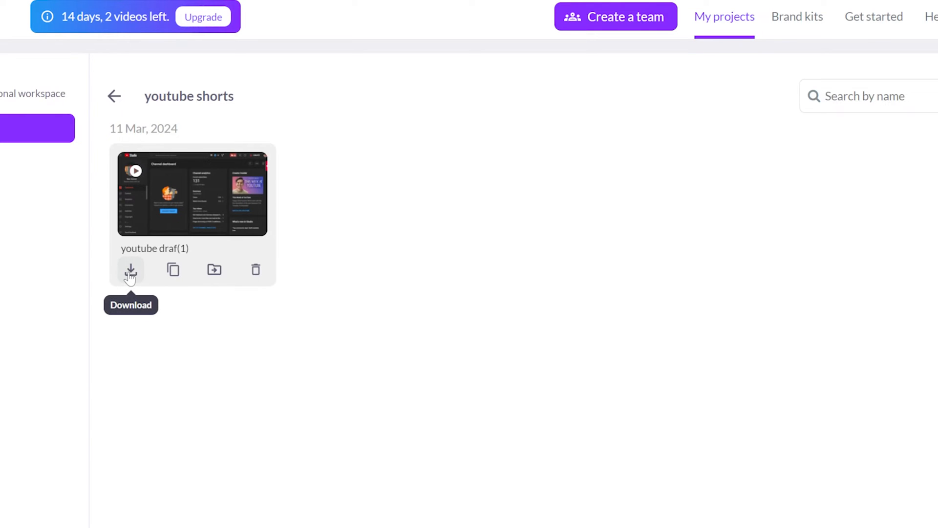
# List the download formats (MP4, SRT, VTT, TXT) for the youtube draf(1) card
pyautogui.click(130, 269)
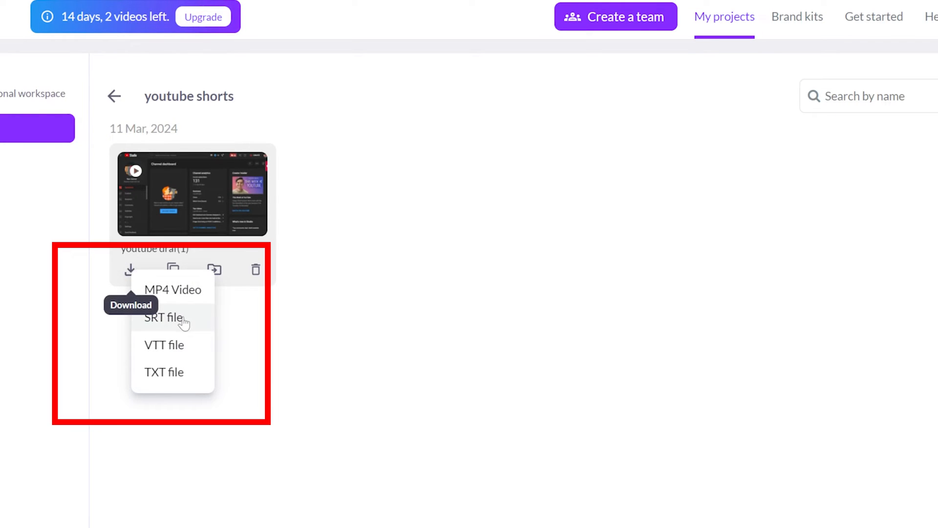
pyautogui.moveTo(206, 205)
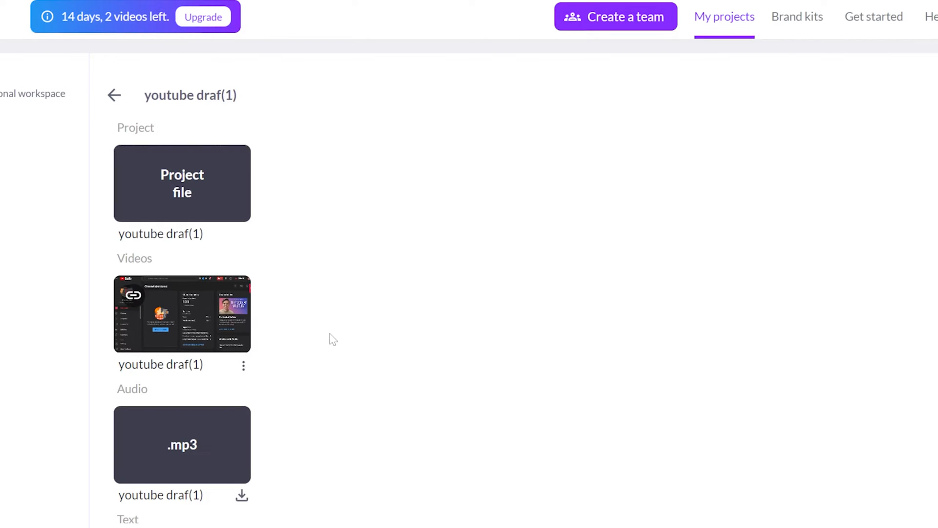
# Run the video preparation in the background and return to the youtube draf(1) files page
pyautogui.scroll(-3)
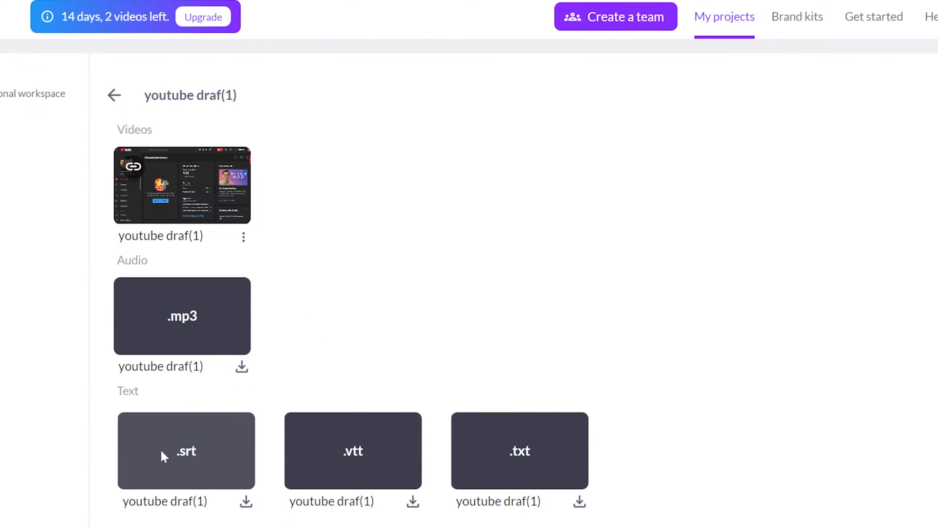
pyautogui.moveTo(271, 428)
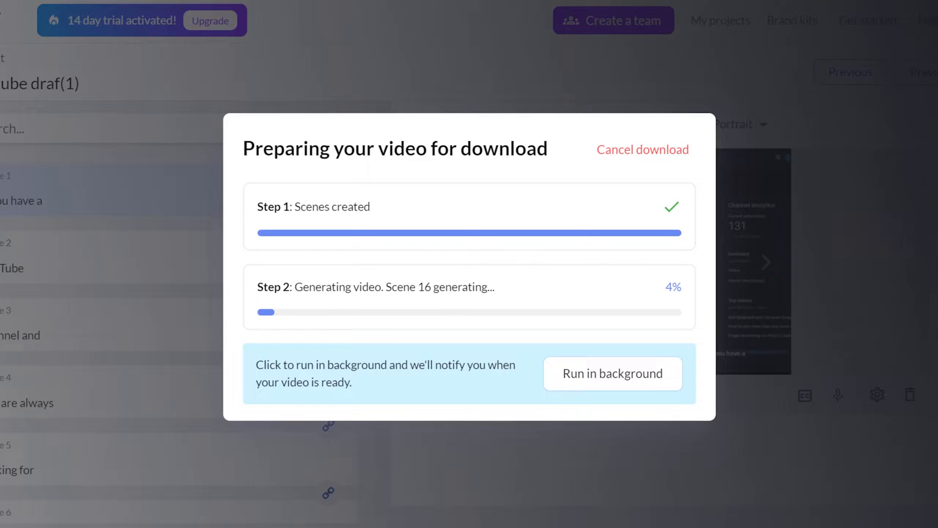
pyautogui.click(611, 374)
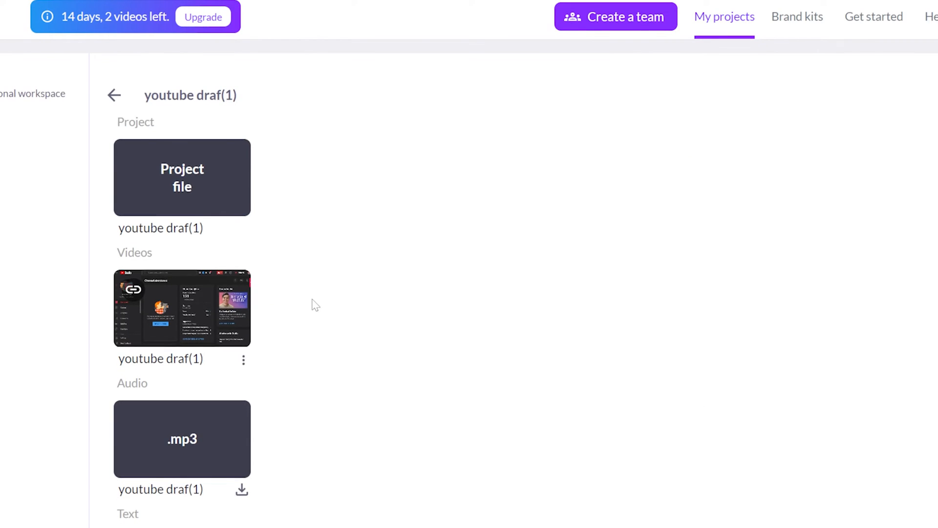
pyautogui.scroll(-3)
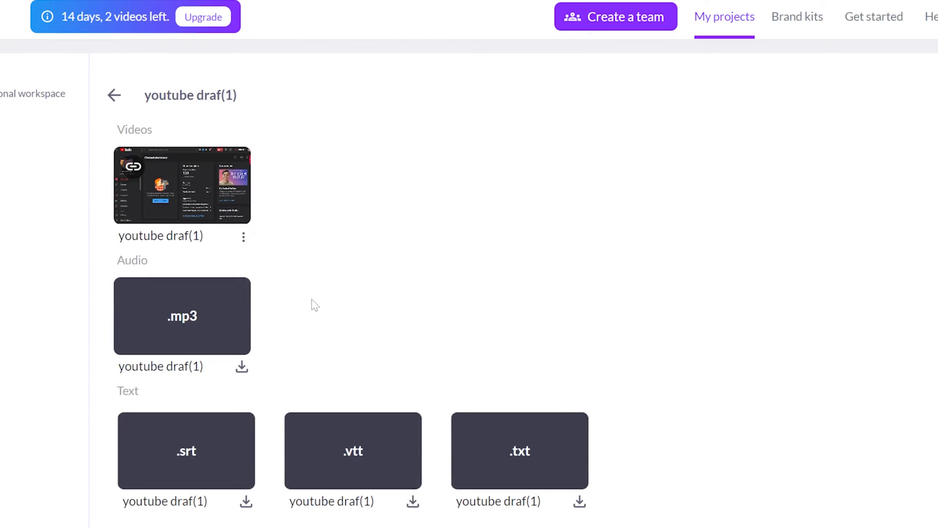
pyautogui.moveTo(249, 341)
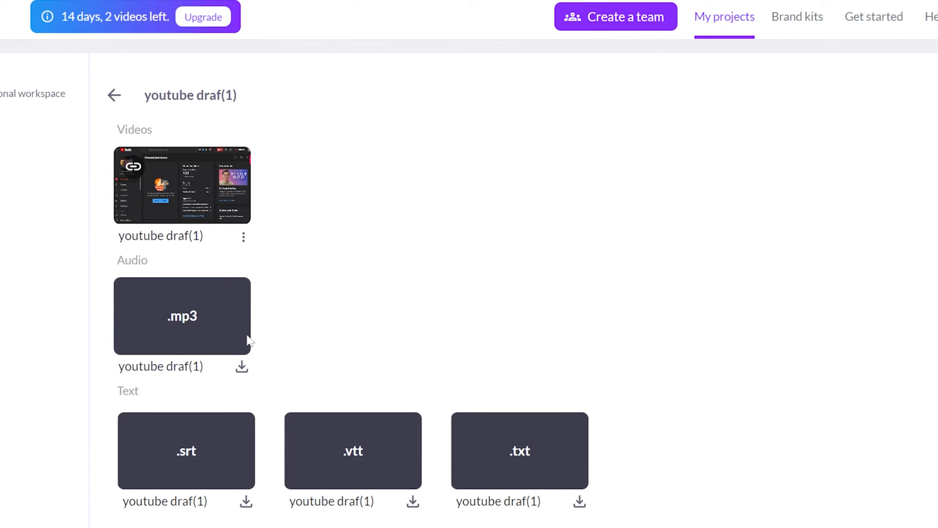
pyautogui.moveTo(186, 450)
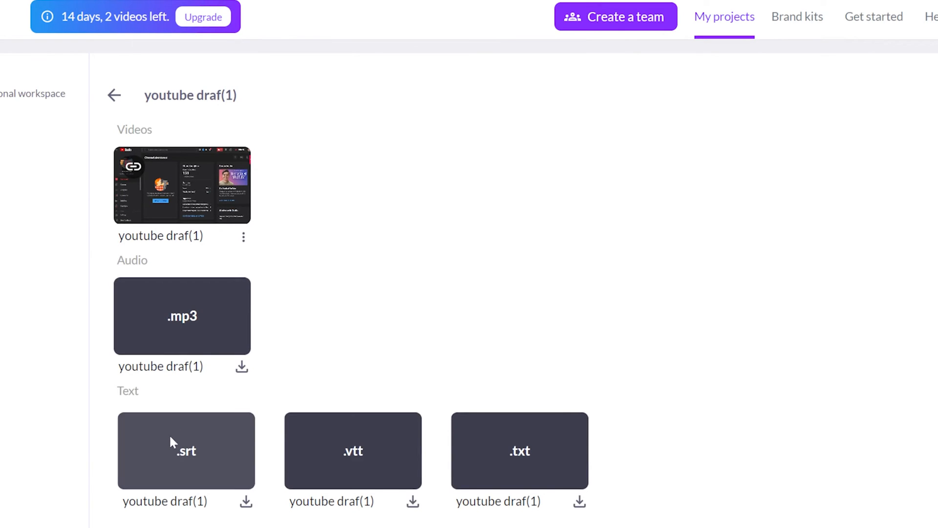
pyautogui.moveTo(209, 457)
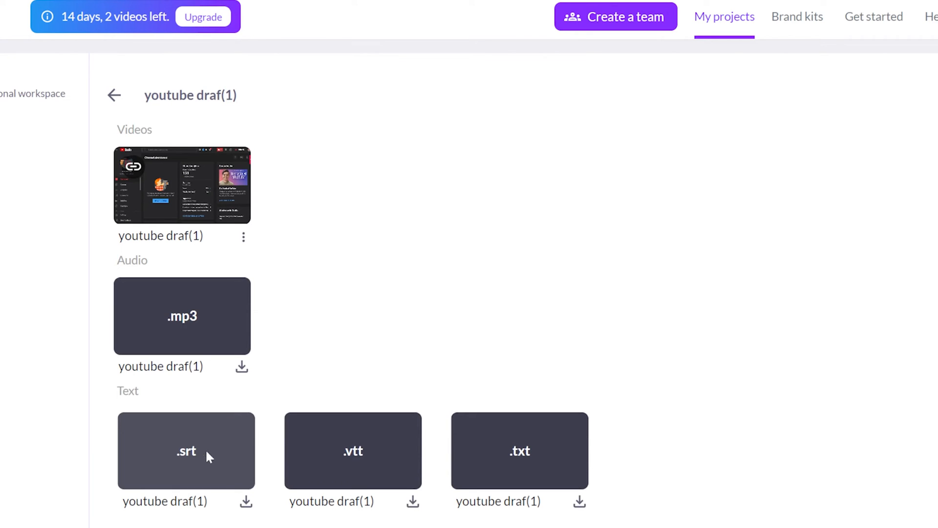
pyautogui.moveTo(398, 456)
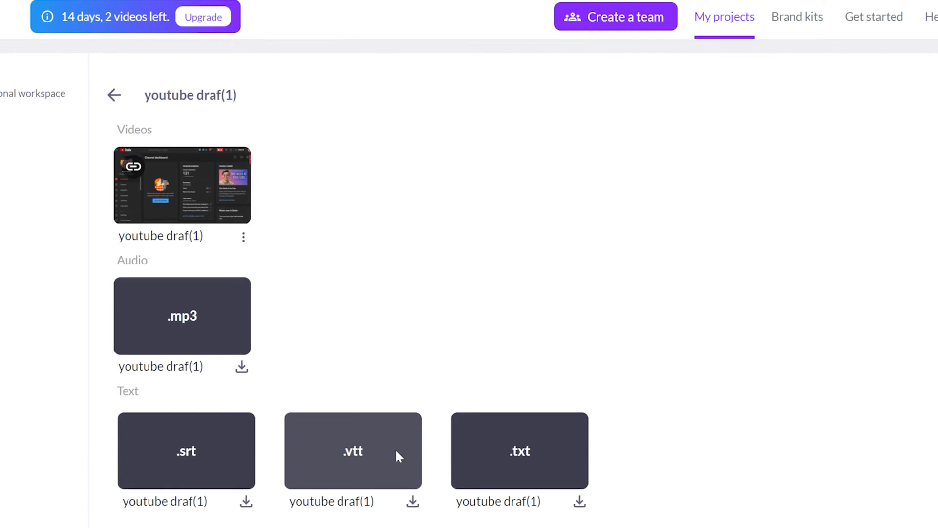
pyautogui.moveTo(509, 456)
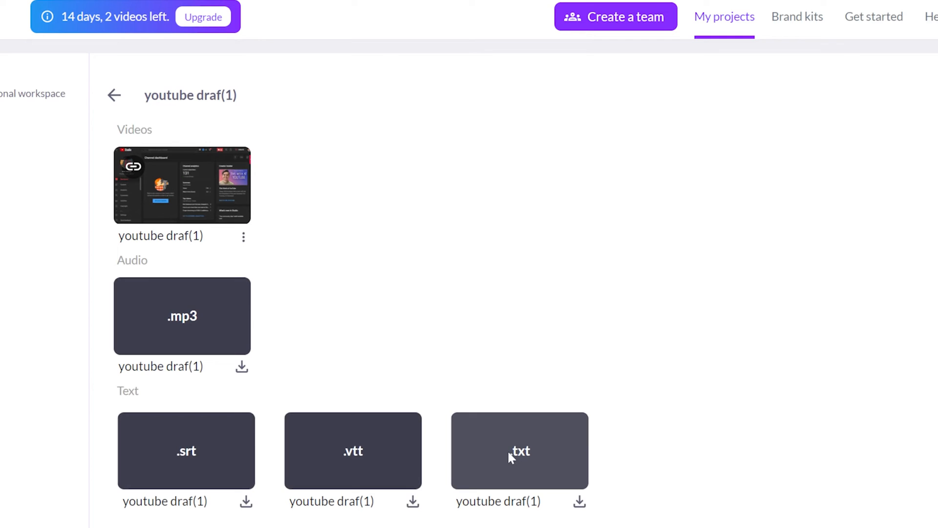
pyautogui.moveTo(456, 449)
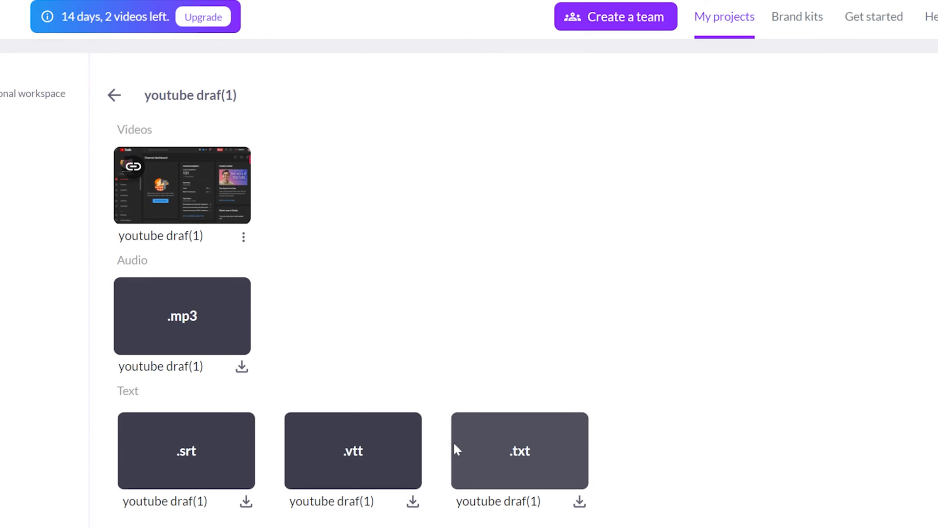
pyautogui.moveTo(276, 428)
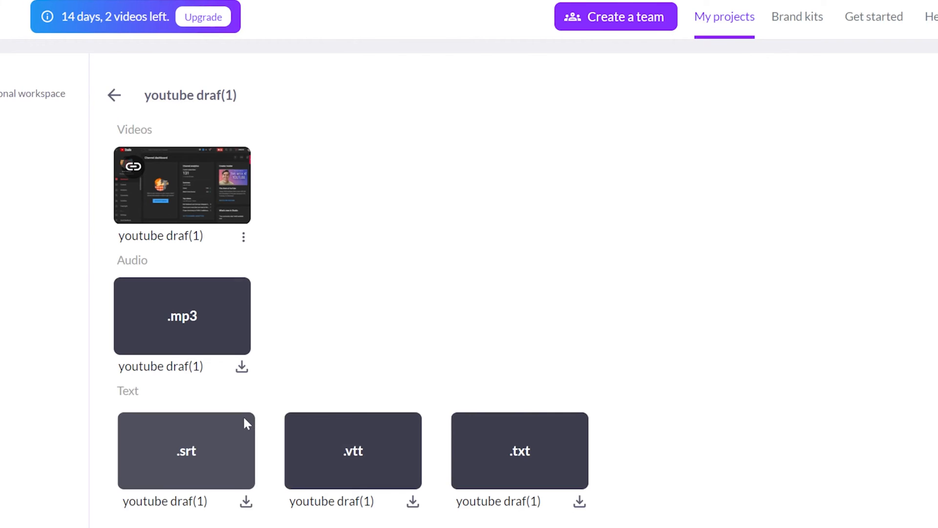
pyautogui.scroll(3)
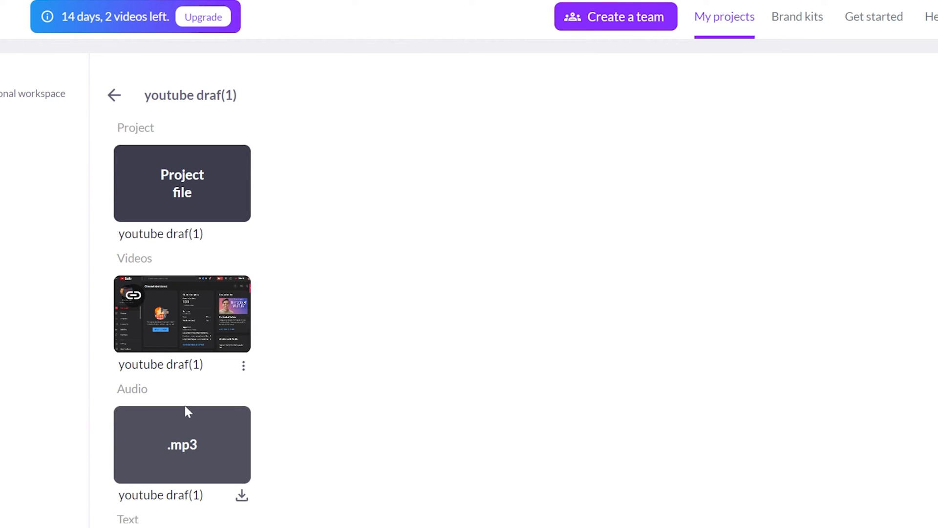
pyautogui.moveTo(209, 464)
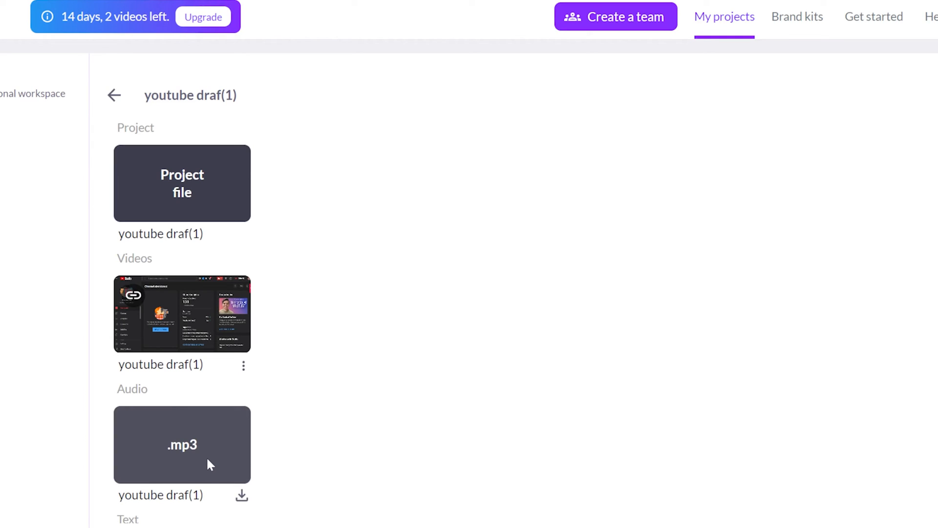
pyautogui.moveTo(178, 450)
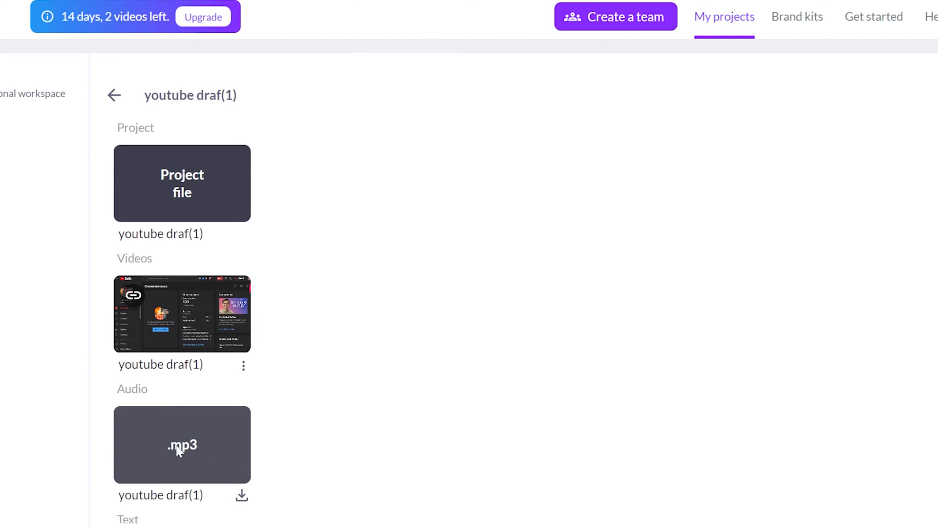
pyautogui.moveTo(166, 283)
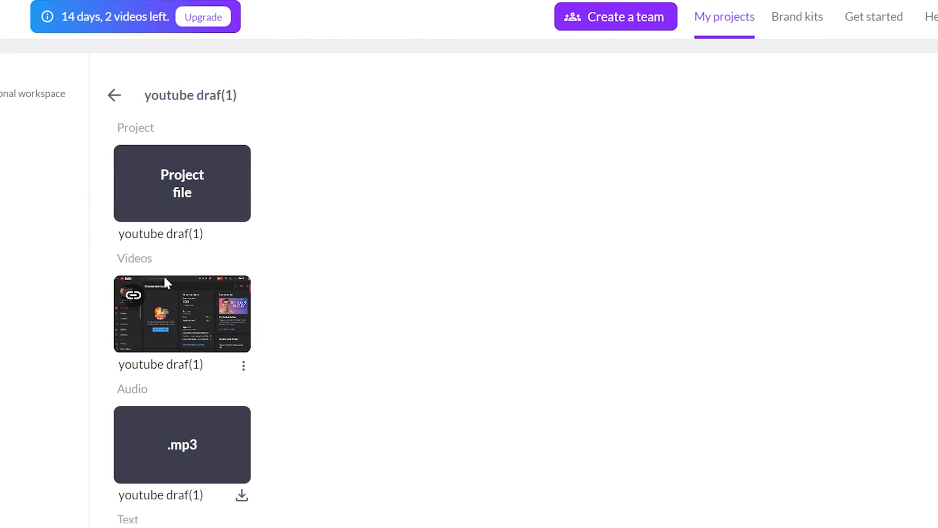